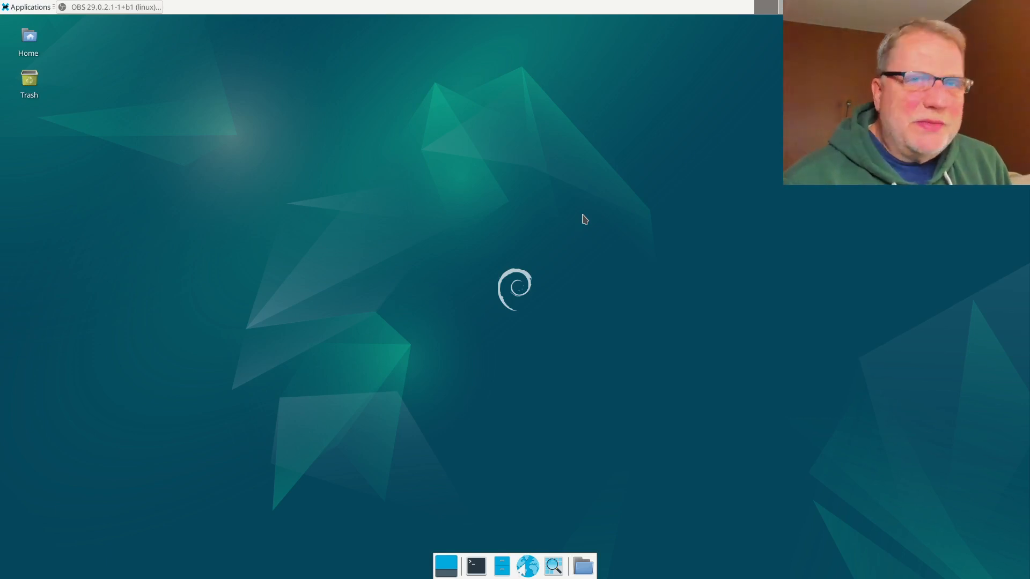
pyautogui.moveTo(316, 101)
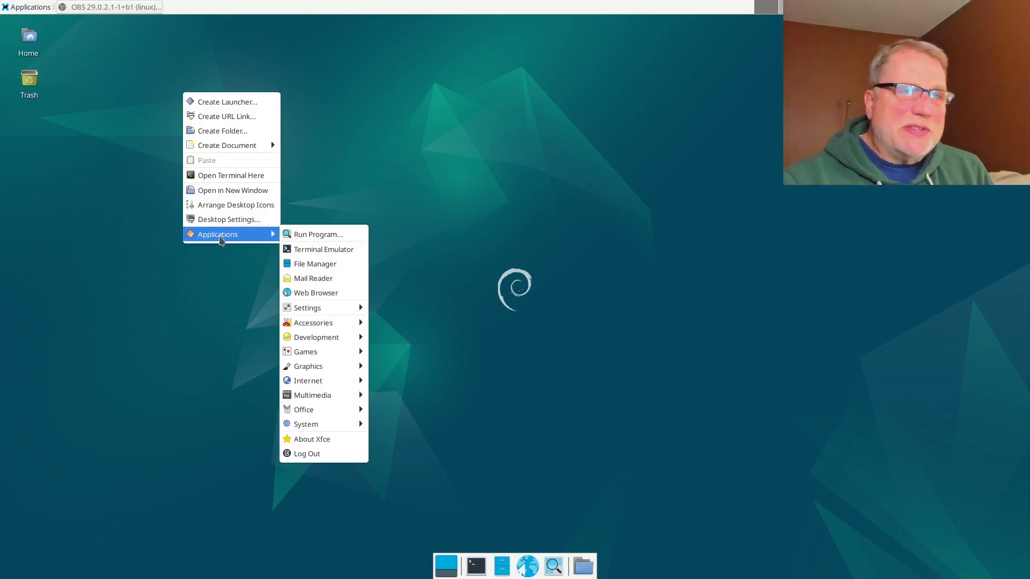
# Step: Dismiss the desktop context menu, leaving the empty Xfce desktop
pyautogui.click(416, 149)
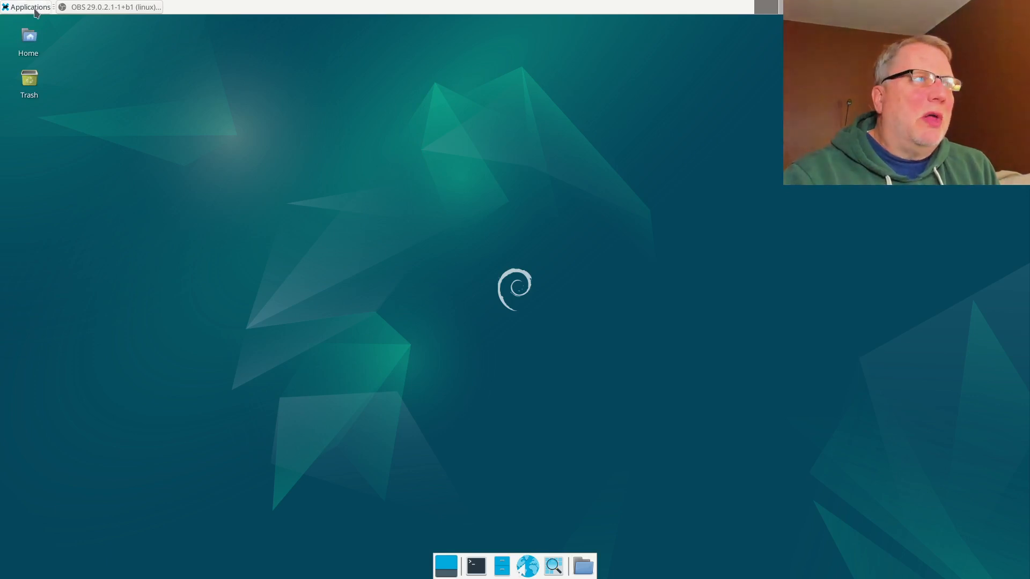
pyautogui.click(24, 6)
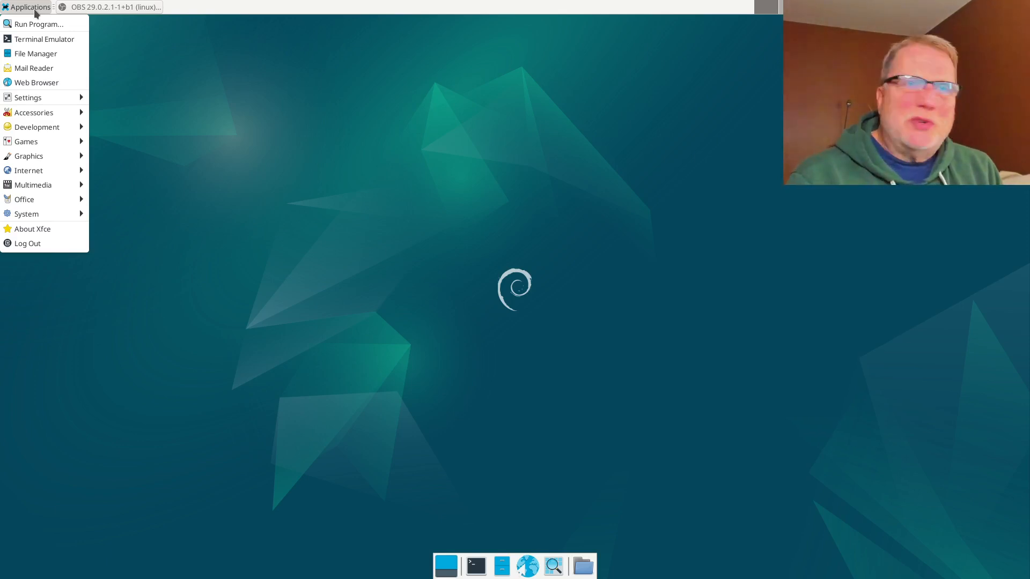
pyautogui.moveTo(178, 88)
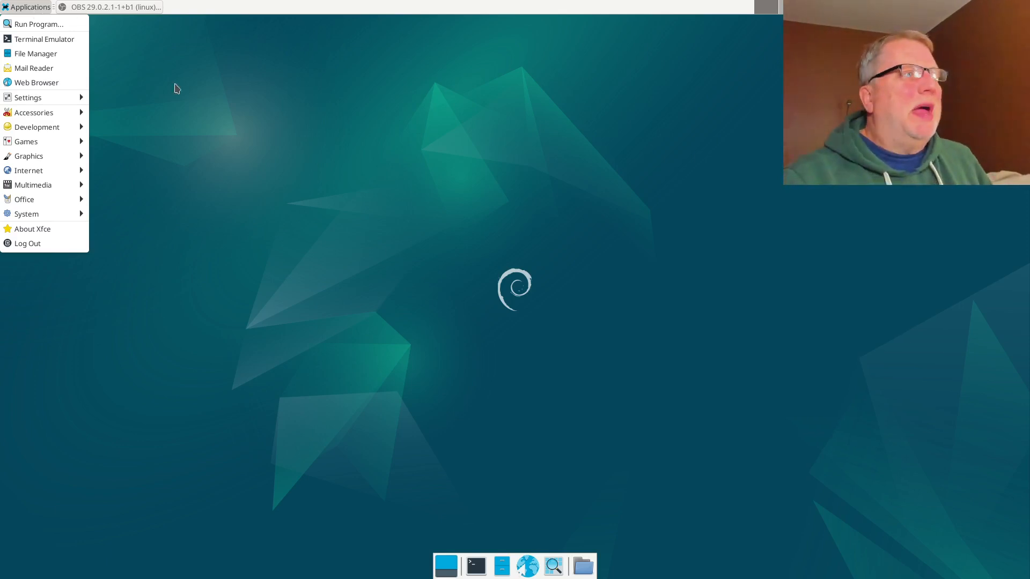
pyautogui.moveTo(200, 141)
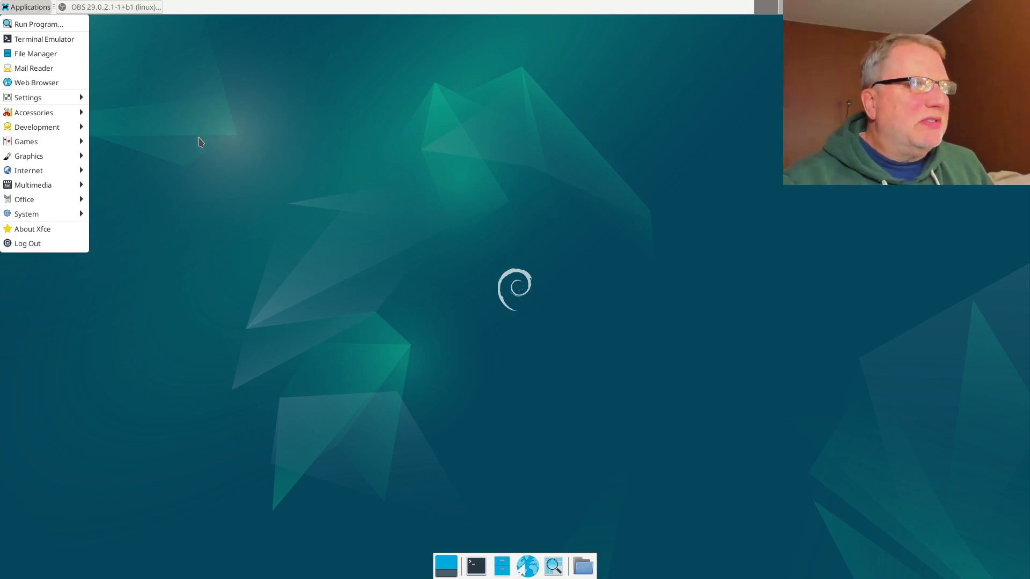
pyautogui.click(201, 142)
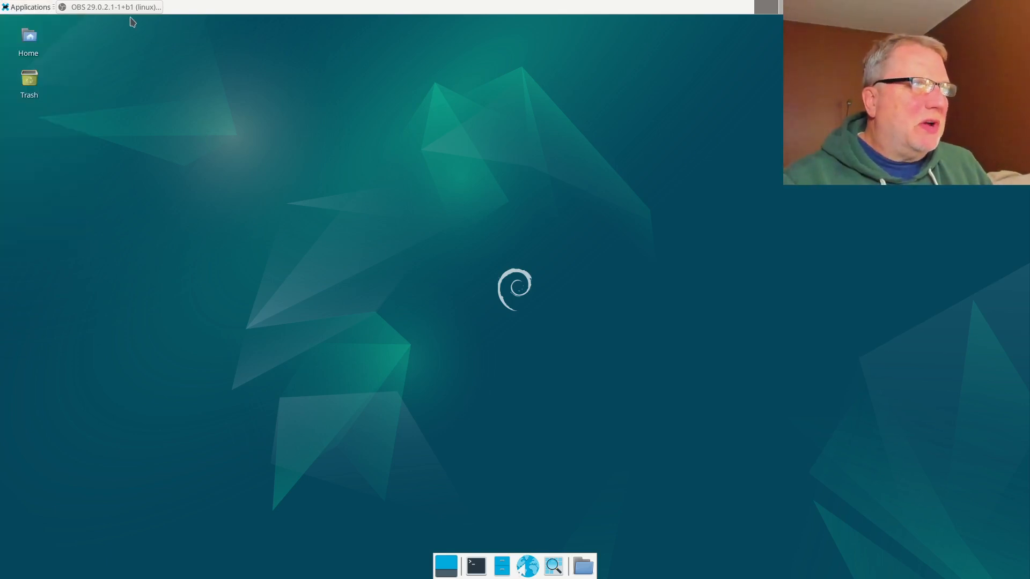
pyautogui.moveTo(294, 252)
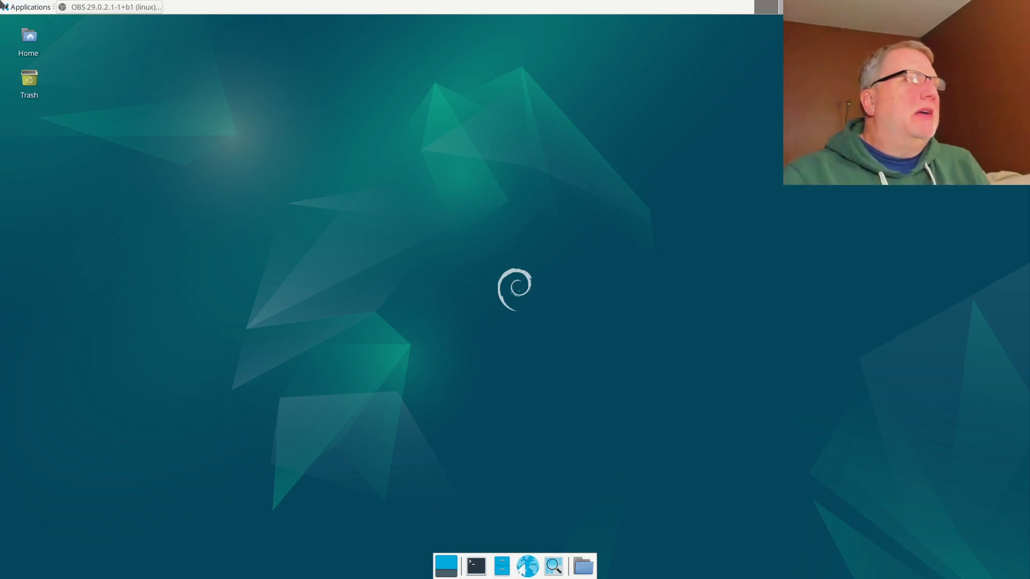
pyautogui.click(25, 7)
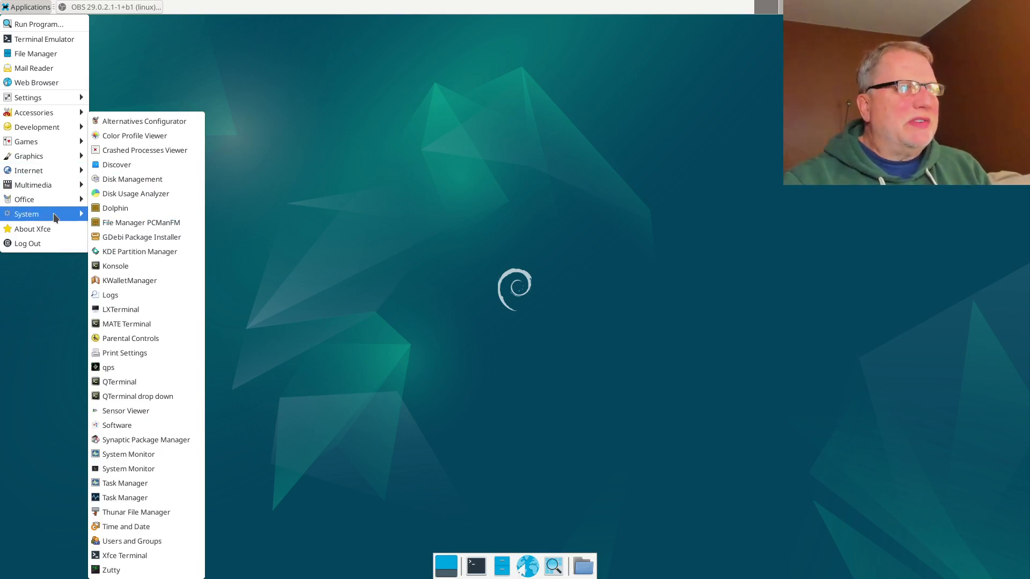
pyautogui.moveTo(539, 216)
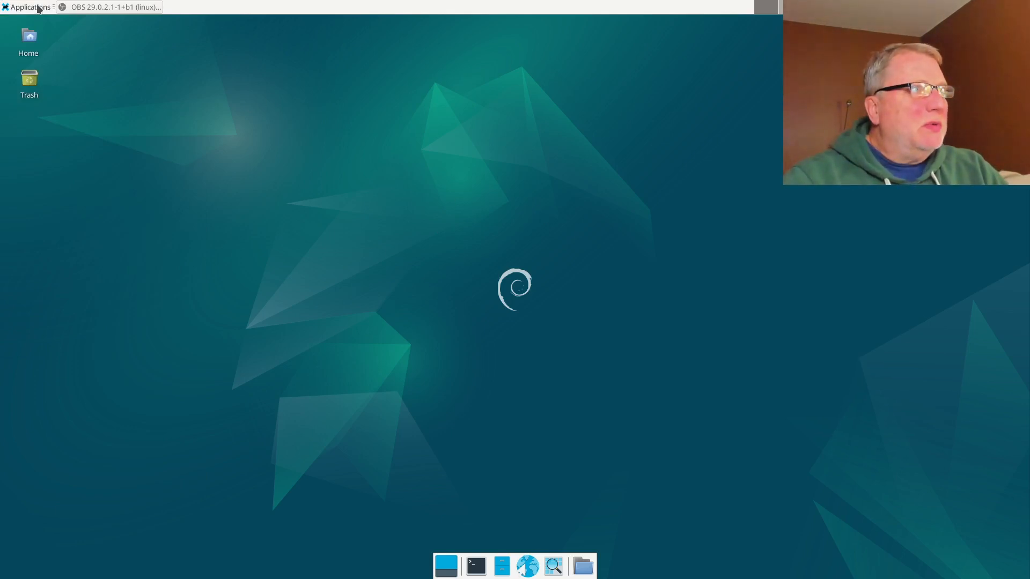
pyautogui.click(25, 8)
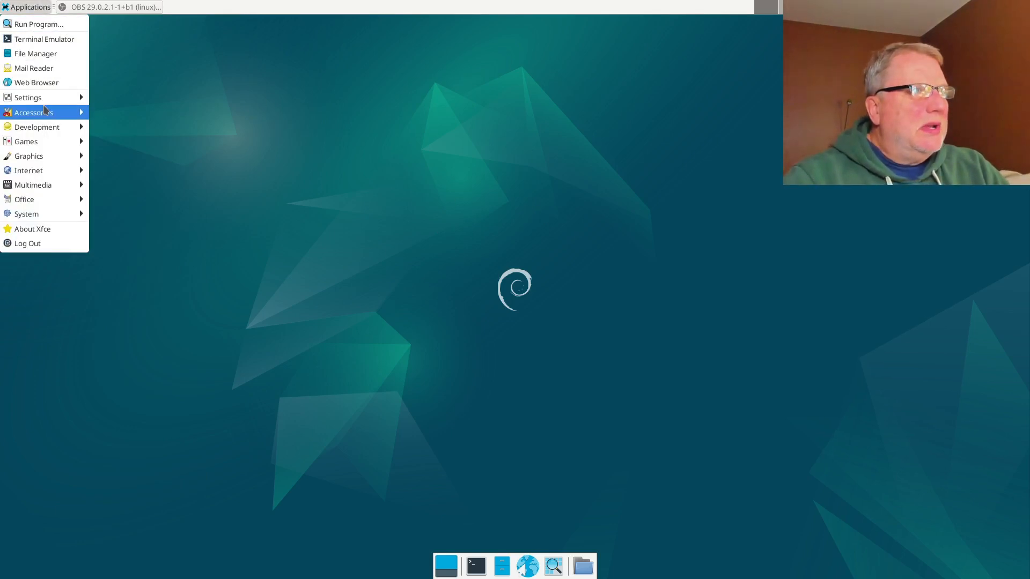
pyautogui.click(33, 113)
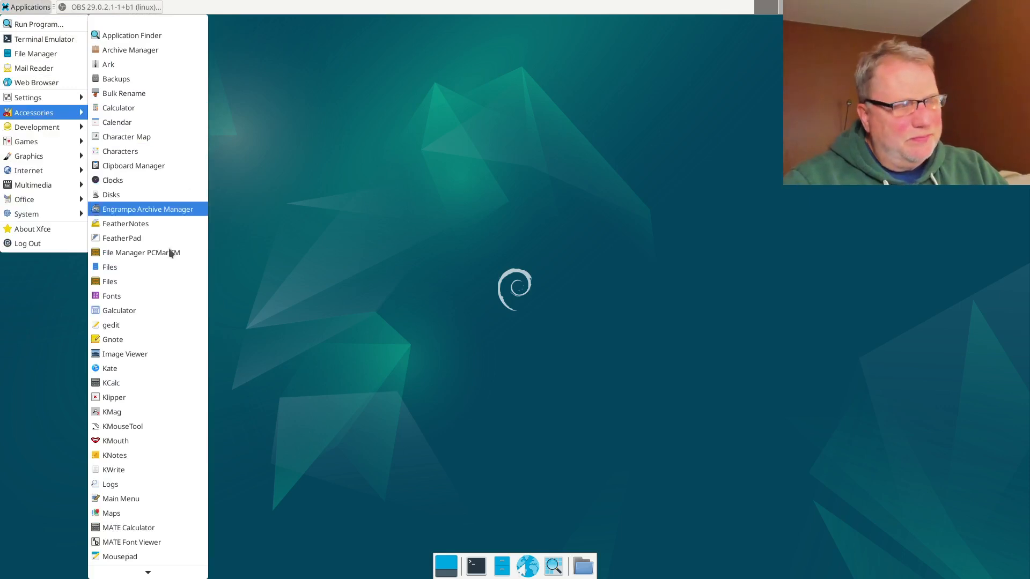
pyautogui.moveTo(127, 223)
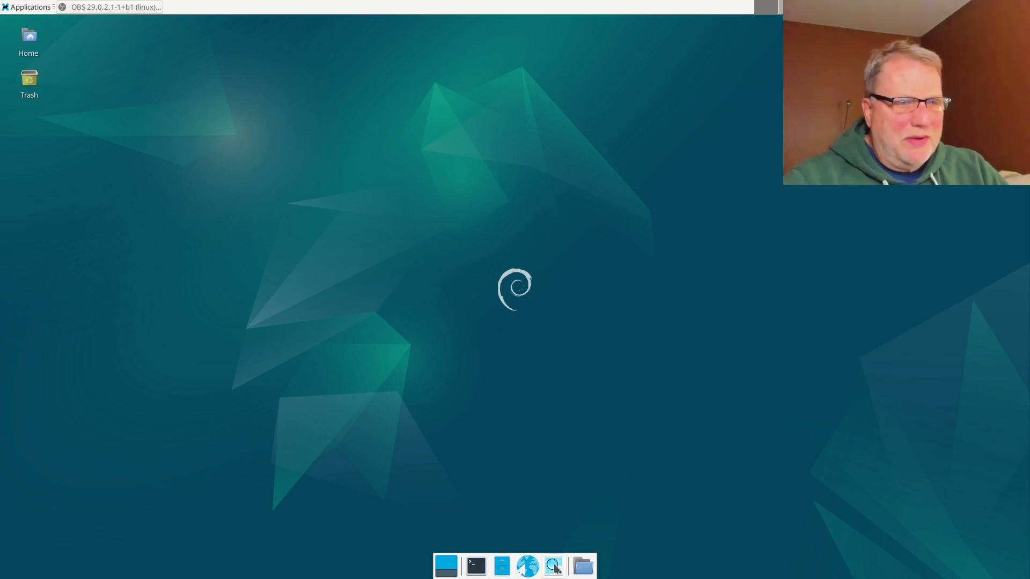
# Step: Search the Application Finder for 'Discover' so only Discover is listed
pyautogui.click(553, 565)
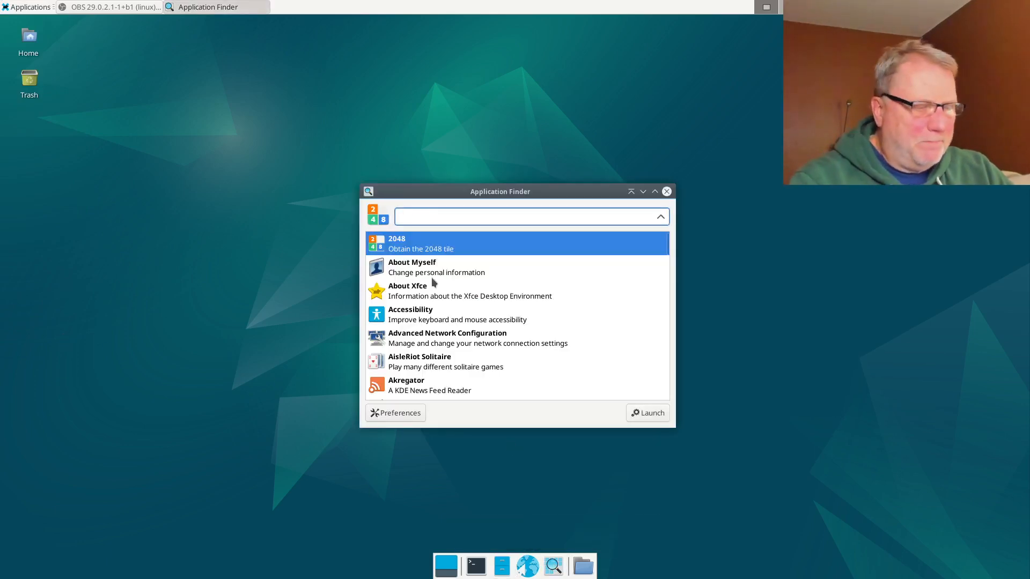
pyautogui.write('Discove')
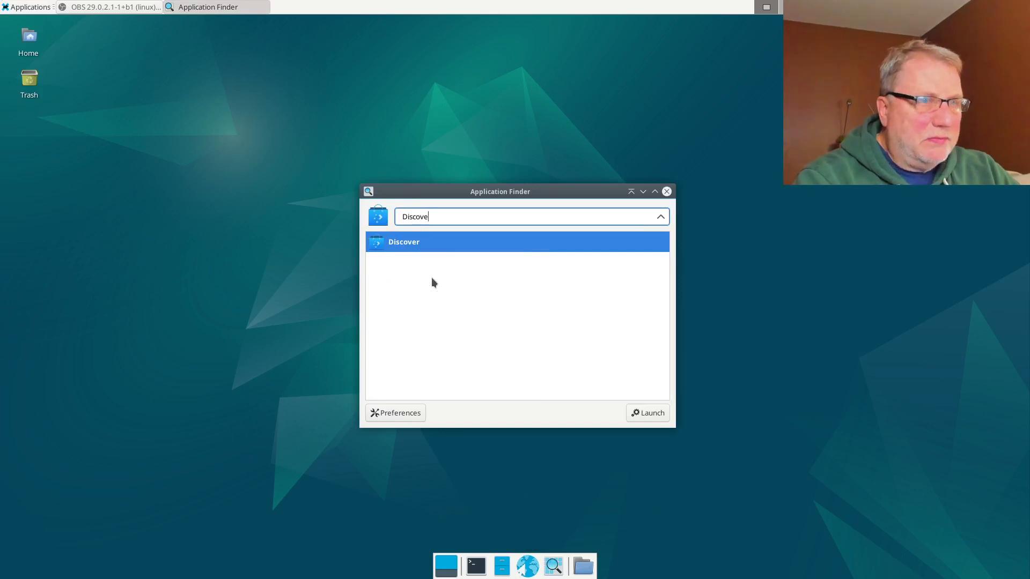
pyautogui.write('r')
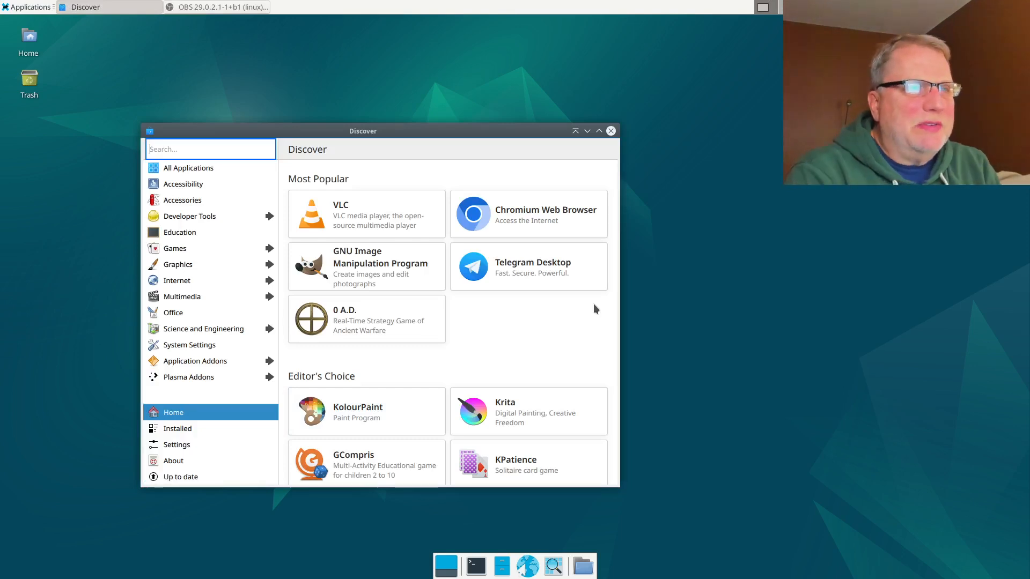
pyautogui.moveTo(363, 271)
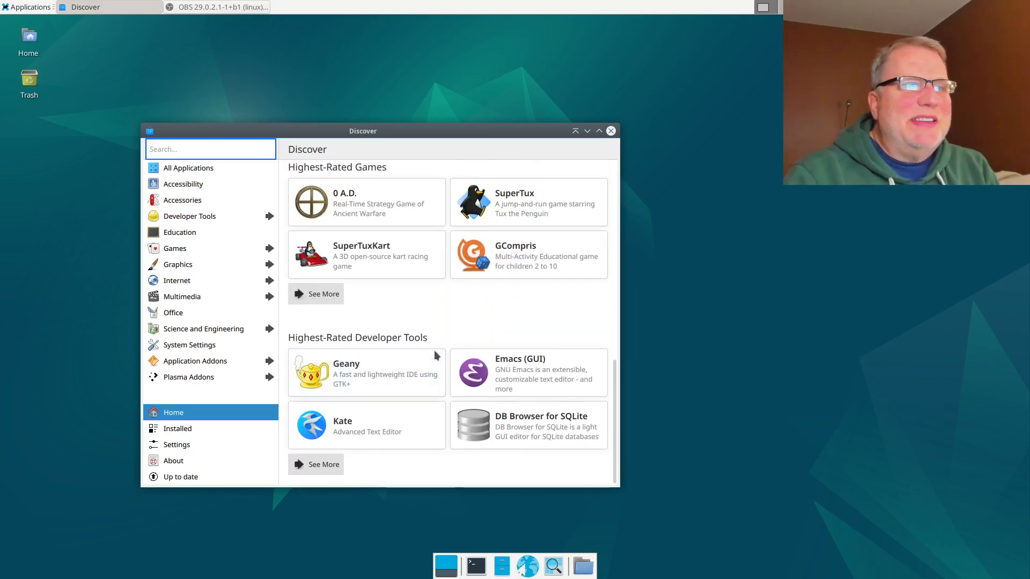
pyautogui.moveTo(432, 340)
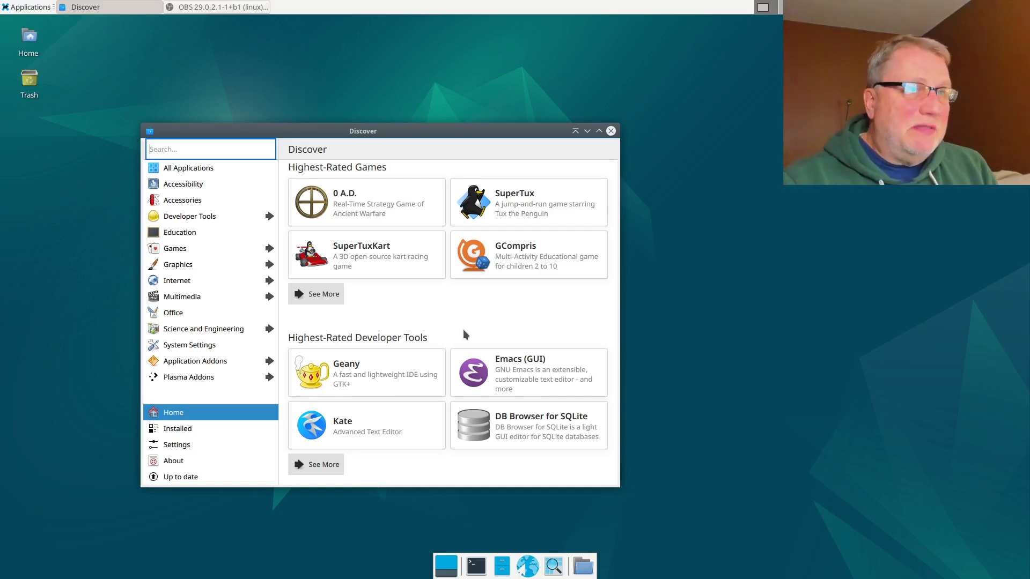
pyautogui.moveTo(616, 151)
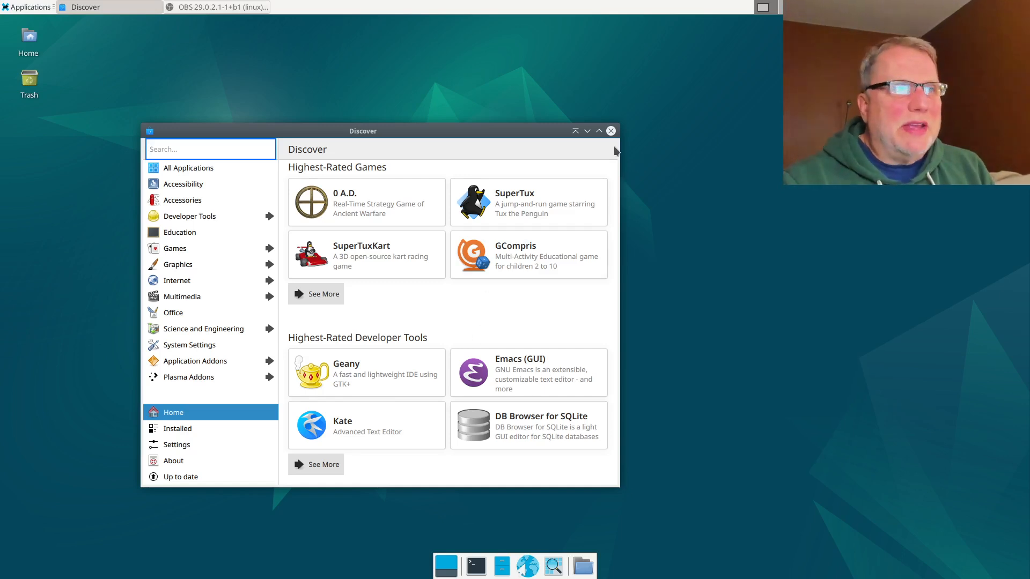
# Step: Close the Discover software center and return to the empty desktop
pyautogui.click(611, 130)
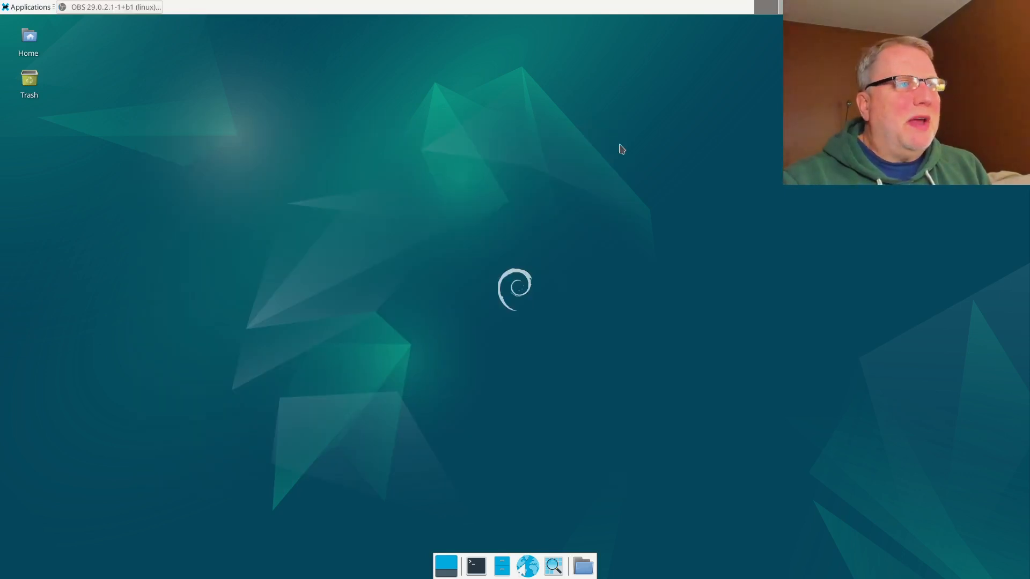
# Step: Show the Development submenu of the Applications menu, where Kate is listed
pyautogui.click(26, 7)
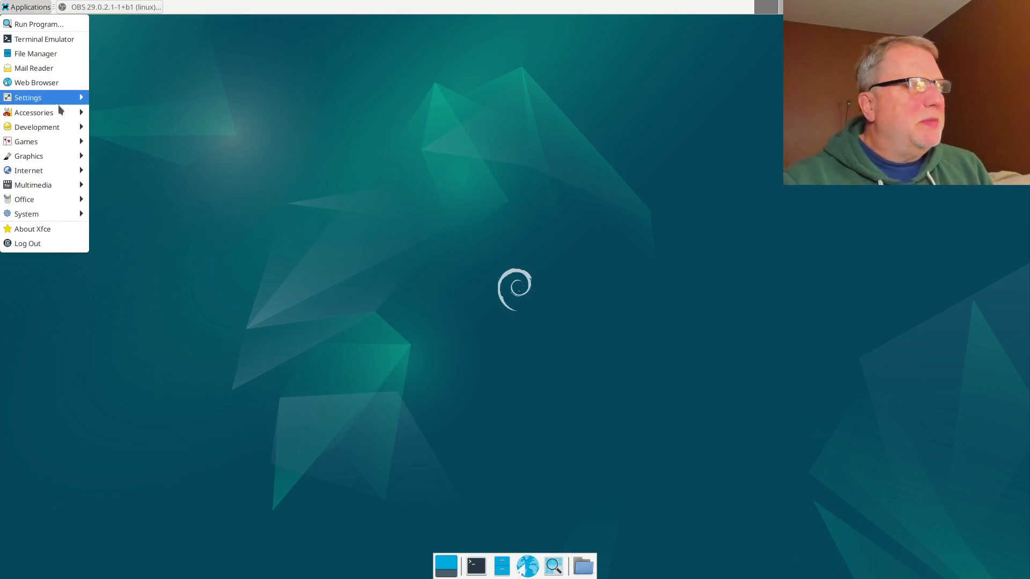
pyautogui.moveTo(48, 126)
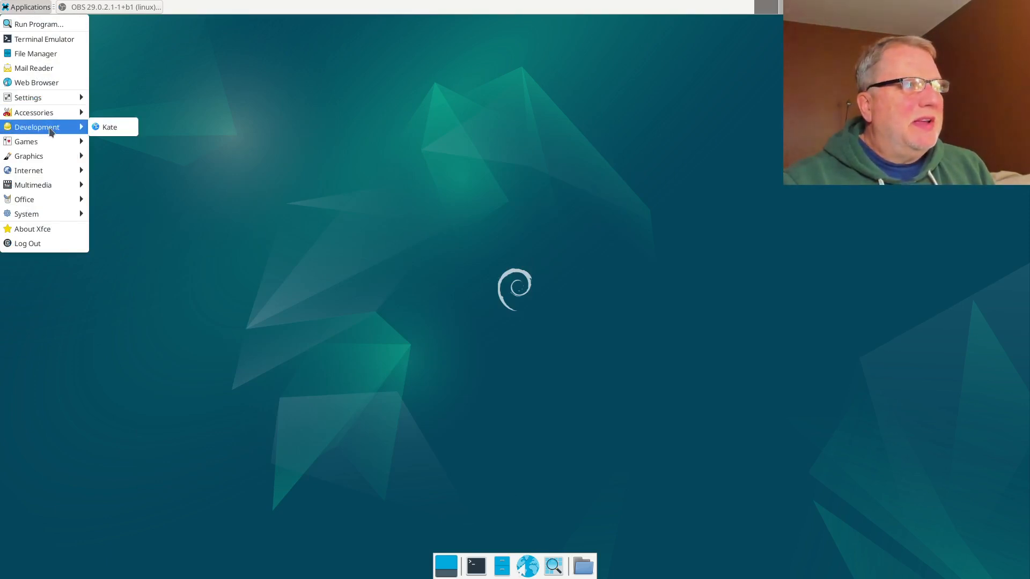
pyautogui.click(110, 127)
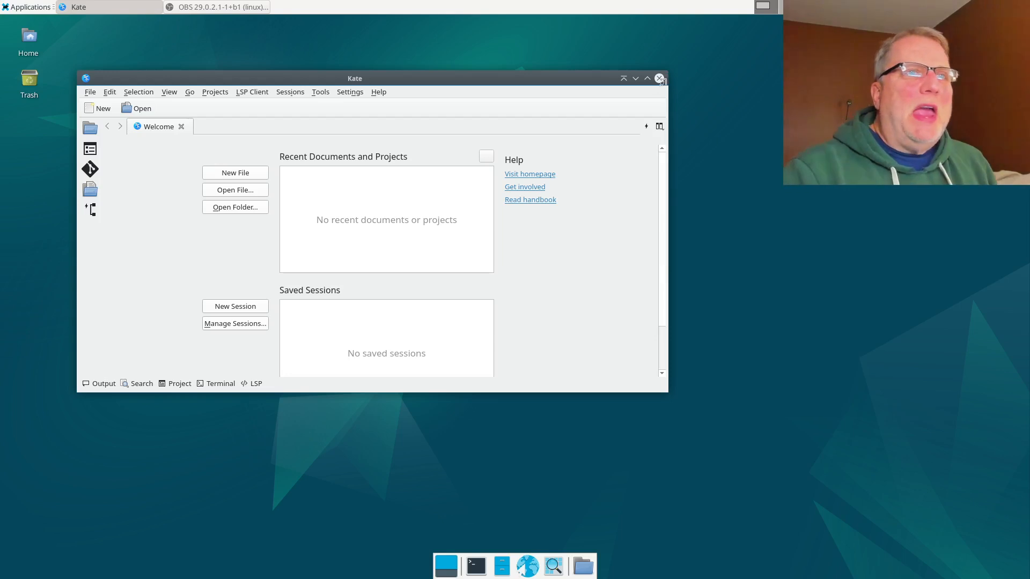
# Step: Close Kate and reopen the Applications menu from the top panel
pyautogui.click(659, 77)
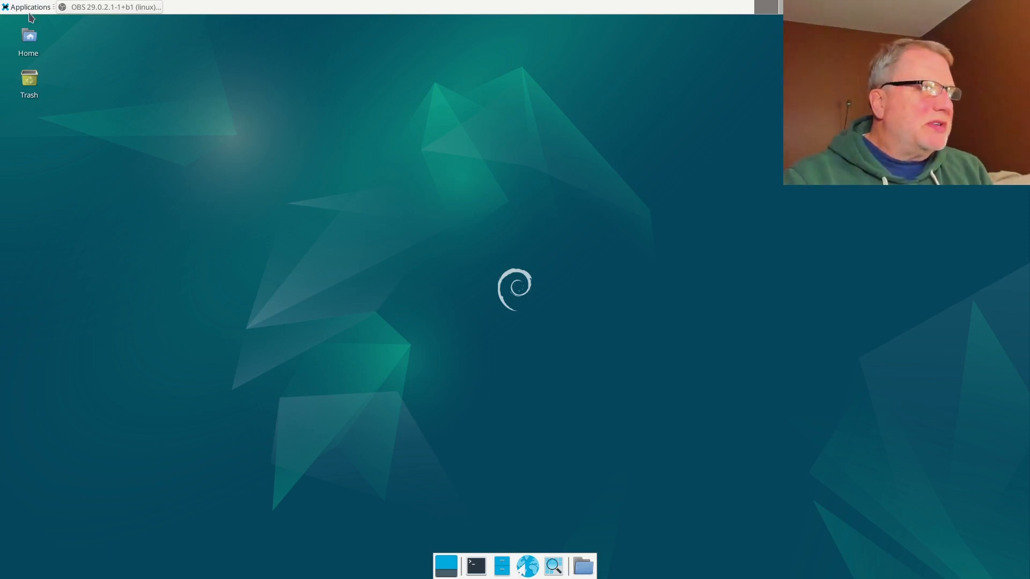
pyautogui.click(25, 7)
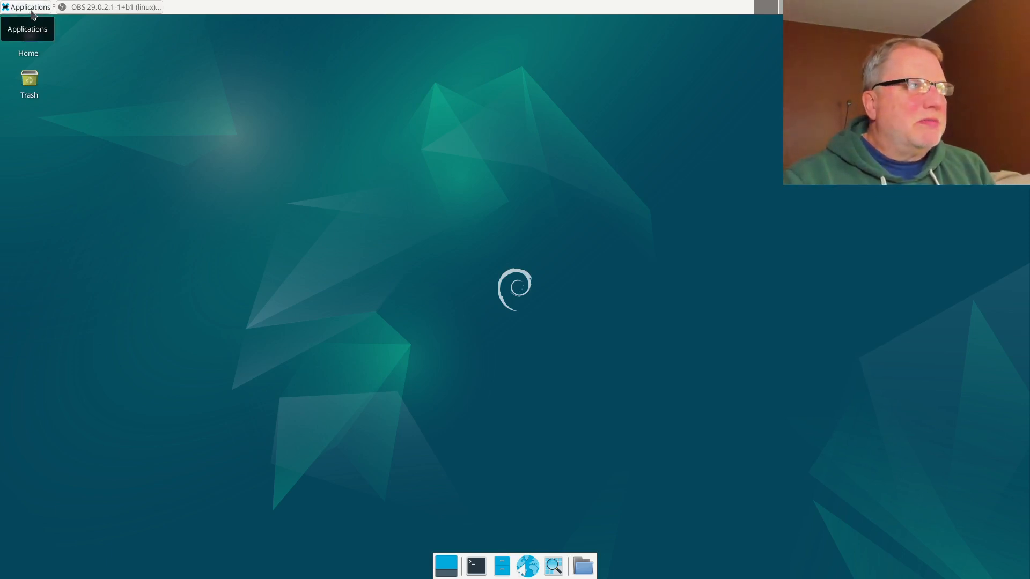
# Step: Browse the Office, Games and Graphics menus, launch GIMP and close it again
pyautogui.click(26, 7)
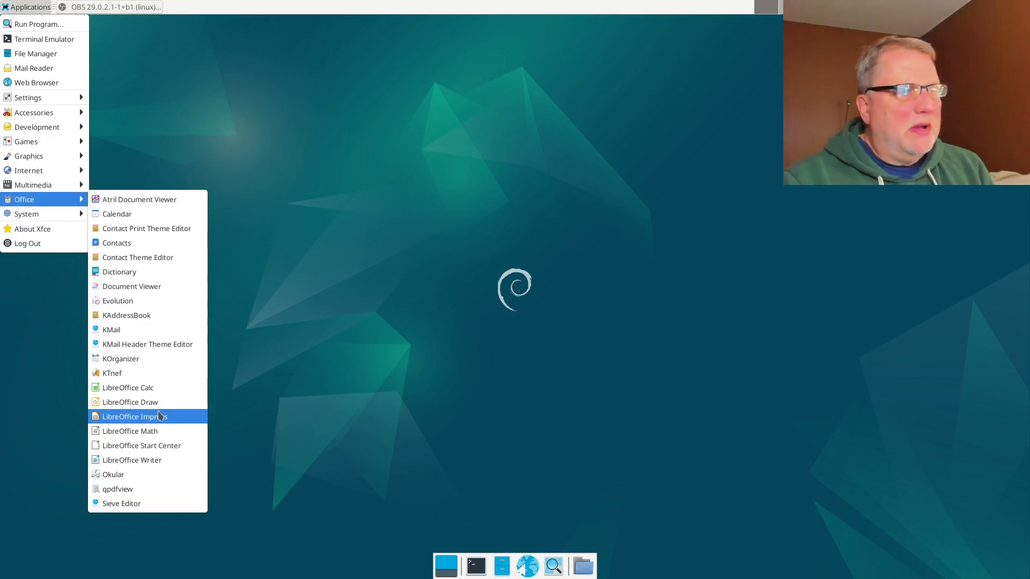
pyautogui.click(134, 416)
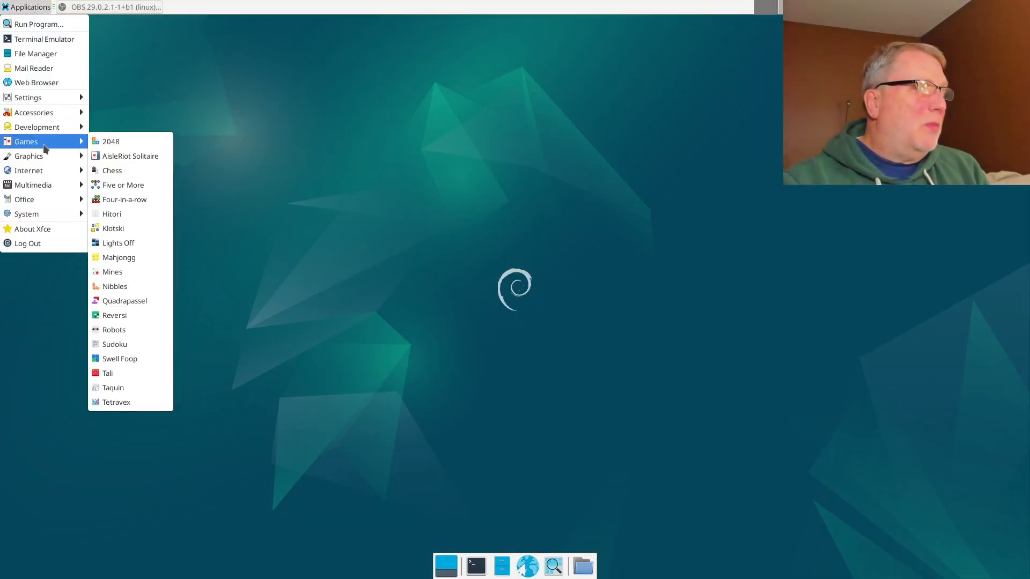
pyautogui.moveTo(28, 156)
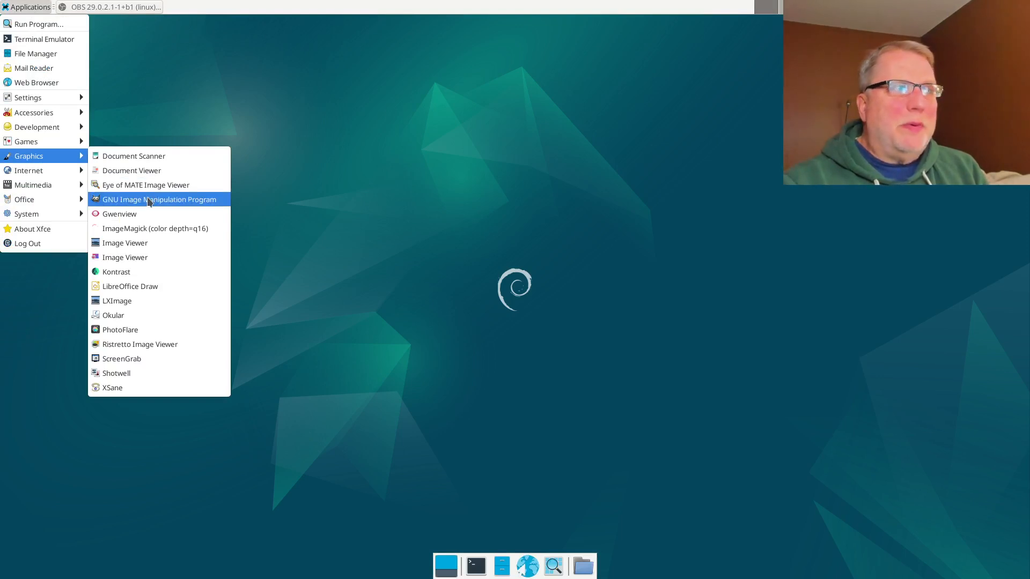
pyautogui.click(149, 200)
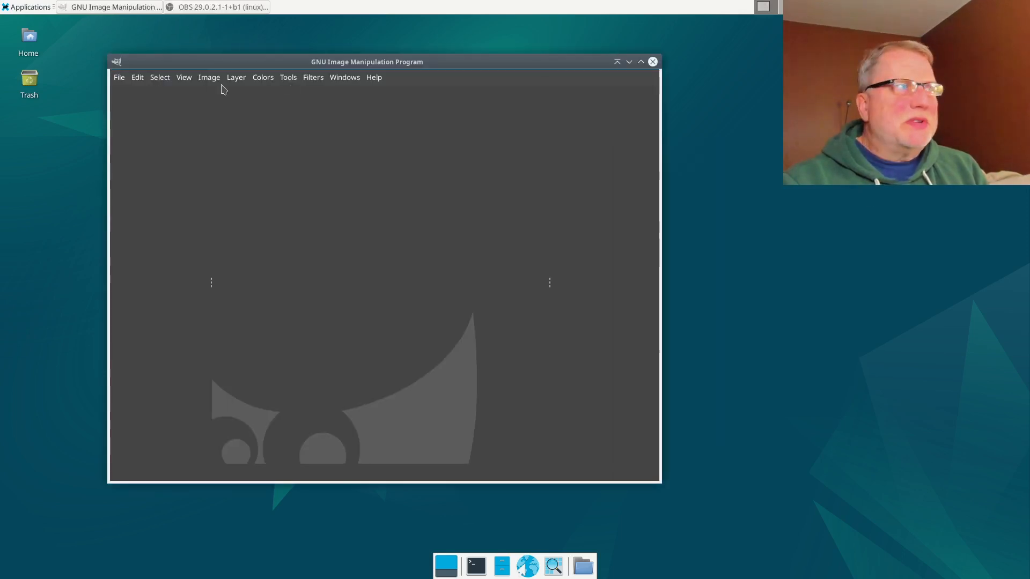
pyautogui.click(652, 62)
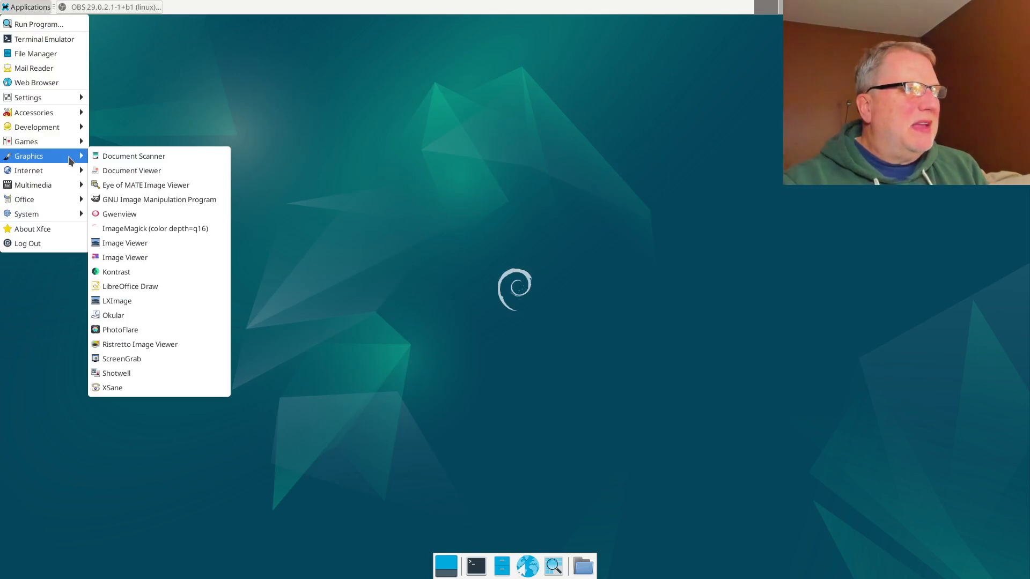
pyautogui.moveTo(129, 334)
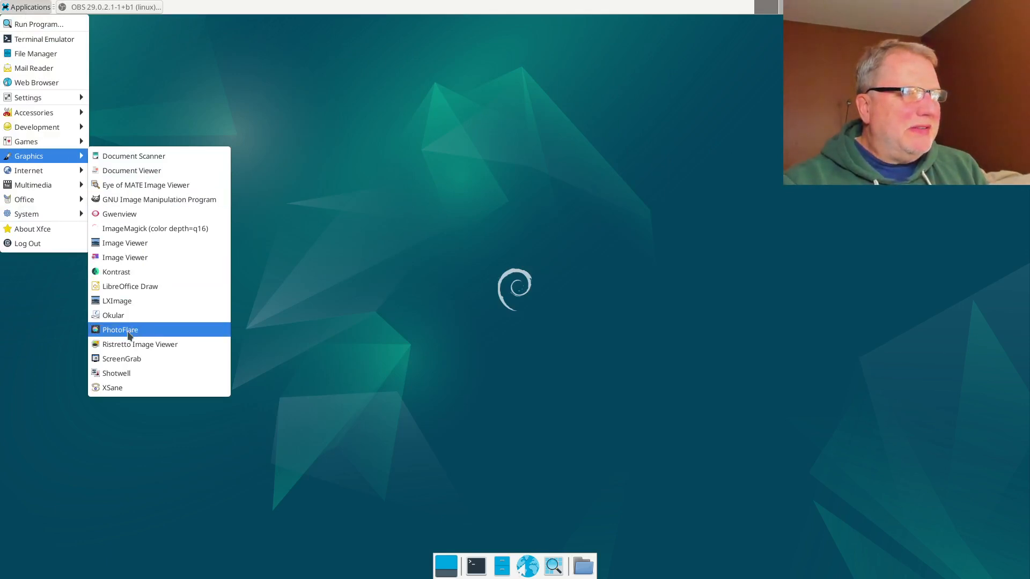
# Step: Launch PhotoFlare from the Graphics menu to its blank canvas, then close it
pyautogui.click(120, 329)
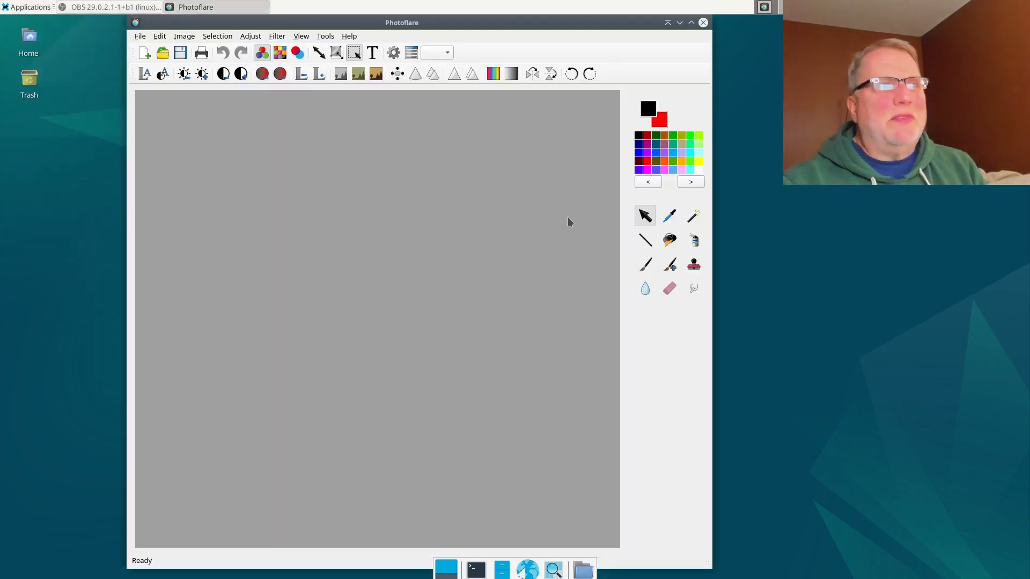
pyautogui.moveTo(753, 296)
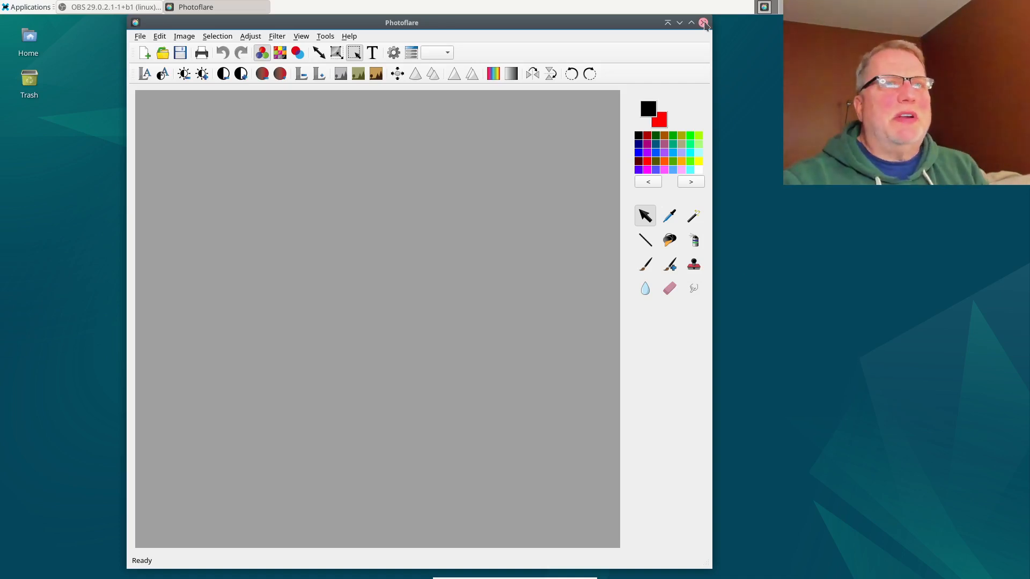
pyautogui.click(703, 21)
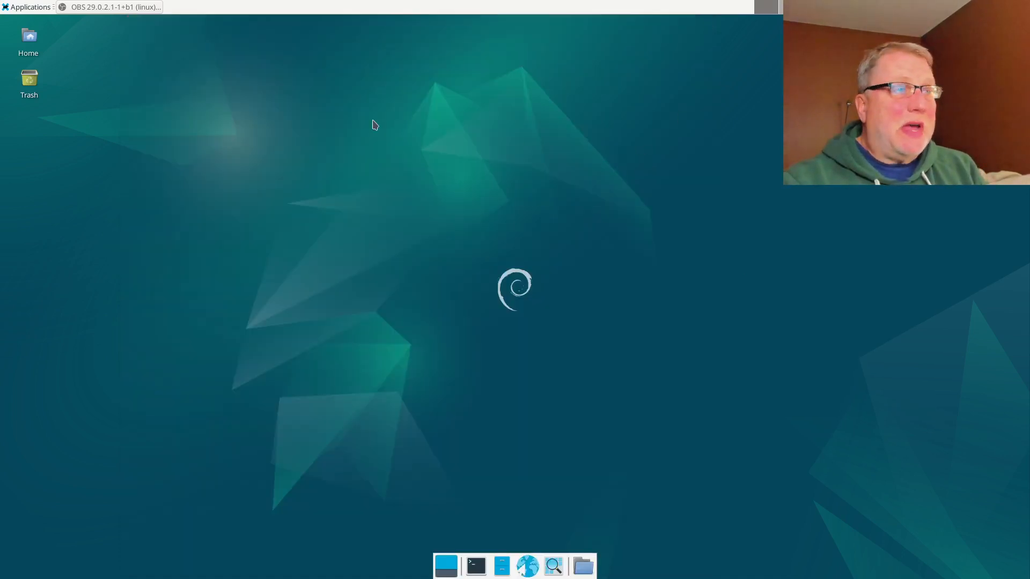
pyautogui.moveTo(373, 132)
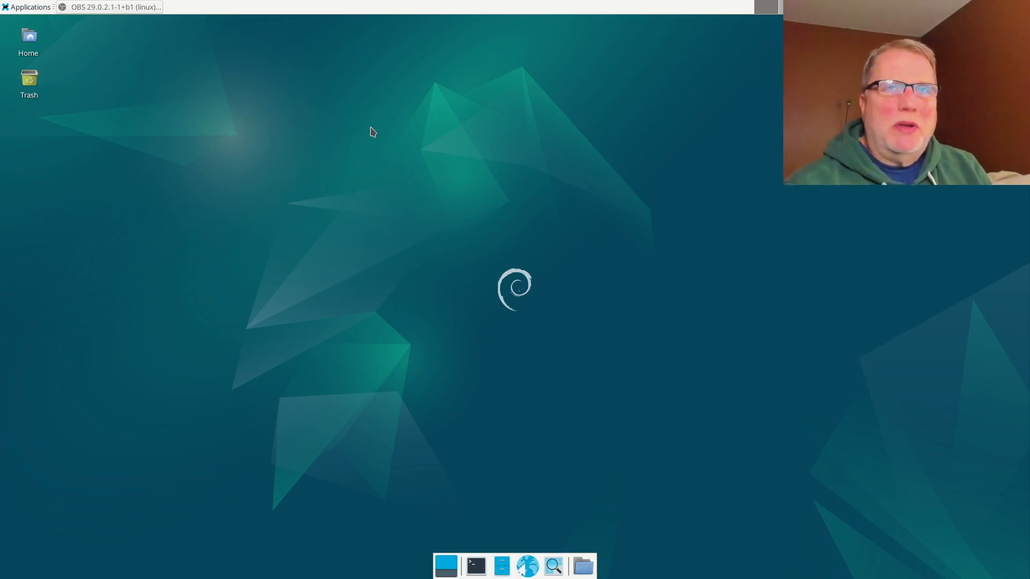
pyautogui.moveTo(218, 4)
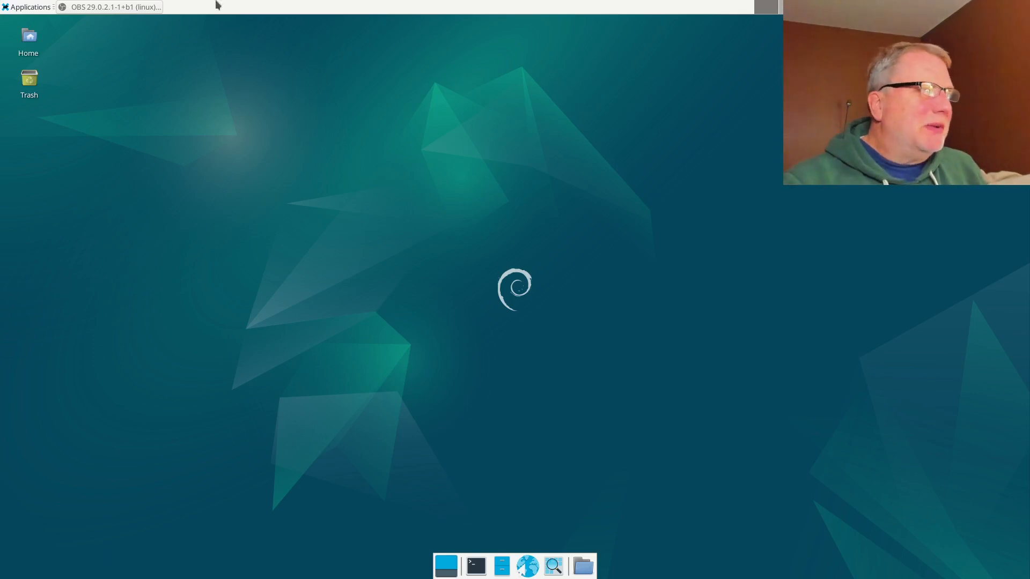
pyautogui.click(23, 6)
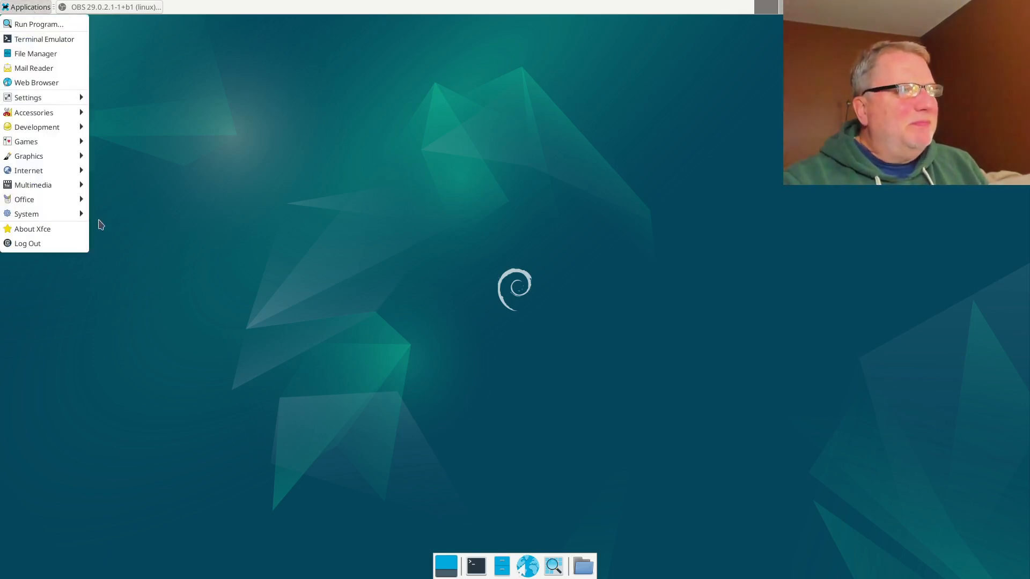
pyautogui.click(27, 213)
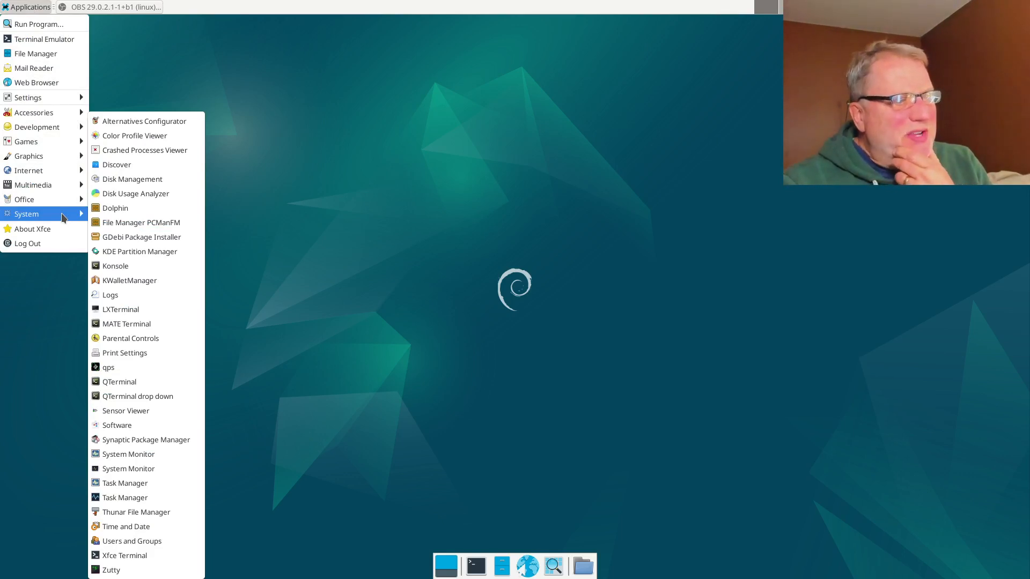
pyautogui.moveTo(423, 288)
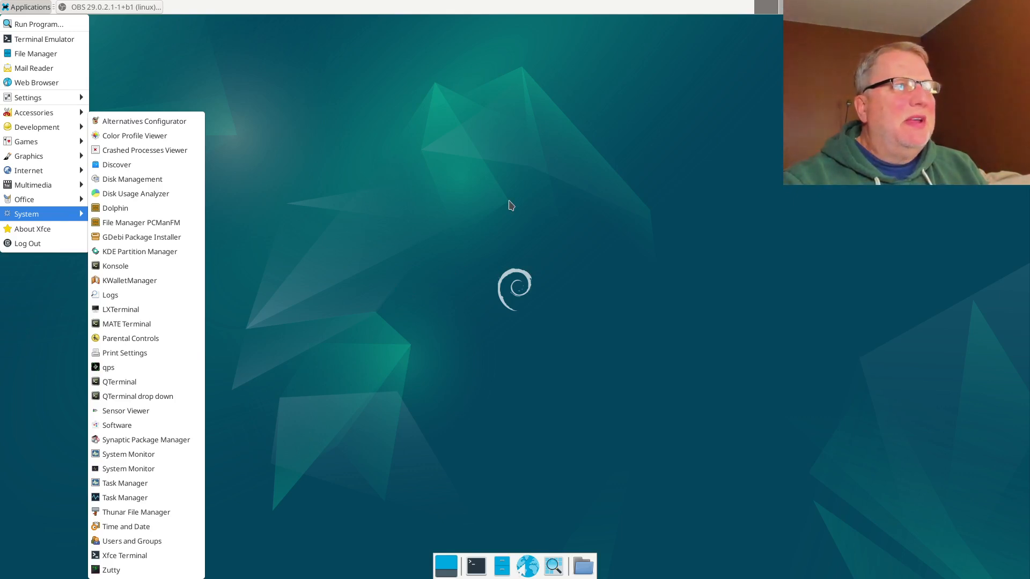
pyautogui.moveTo(24, 200)
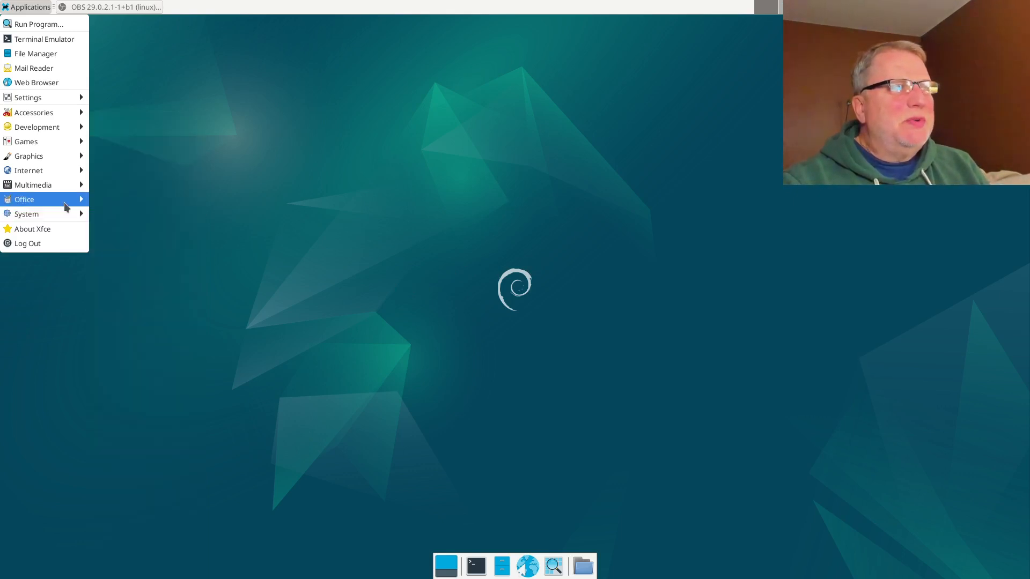
pyautogui.click(23, 199)
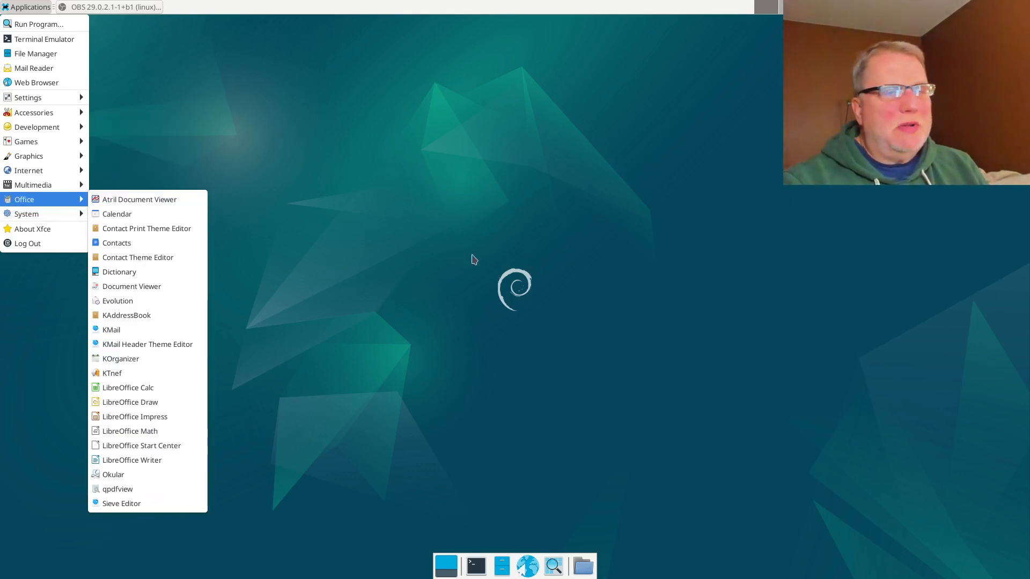
pyautogui.moveTo(566, 221)
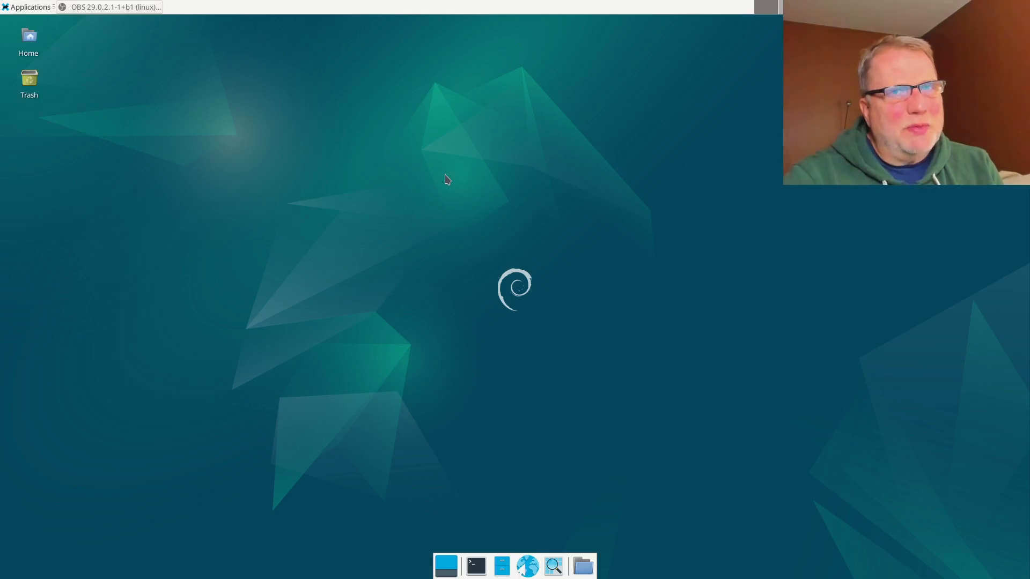
pyautogui.moveTo(566, 228)
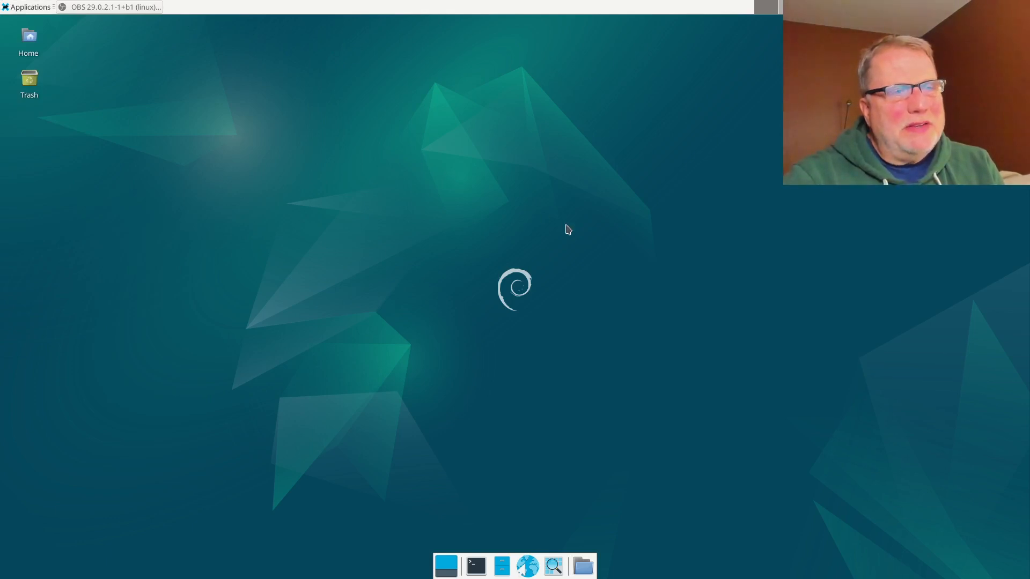
pyautogui.moveTo(571, 232)
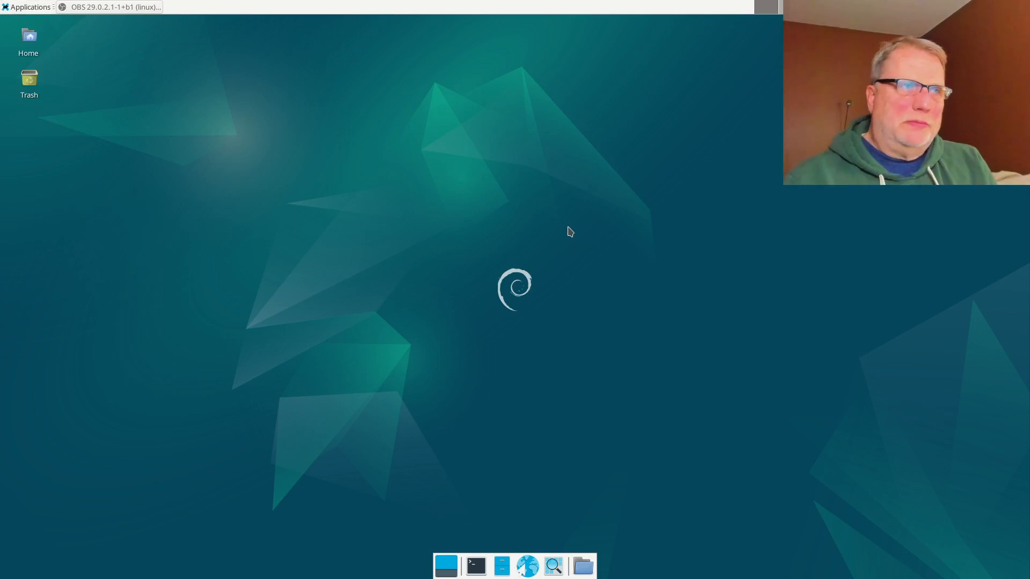